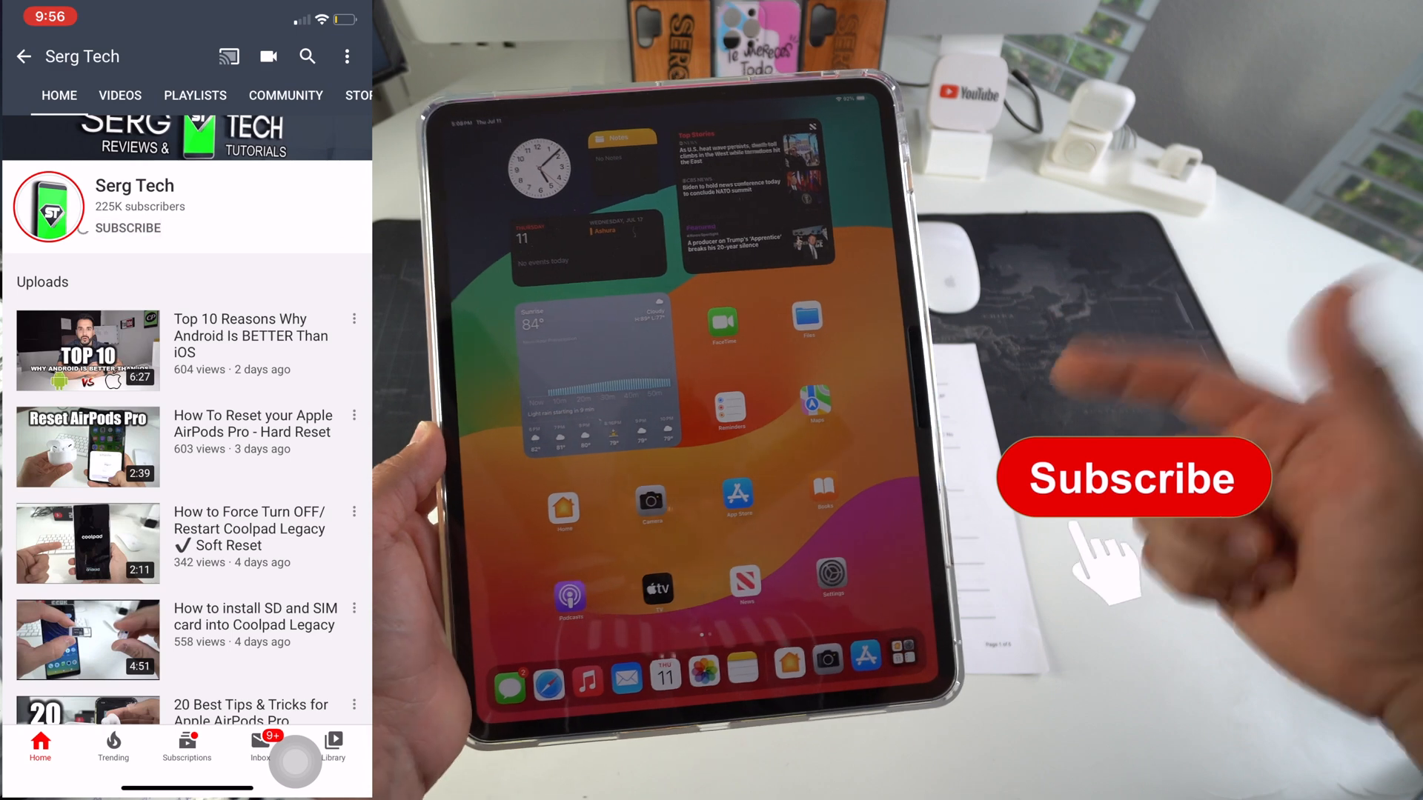
Launch Notes from the Home Screen, opening the 'Things to buy' note
left_click(126, 228)
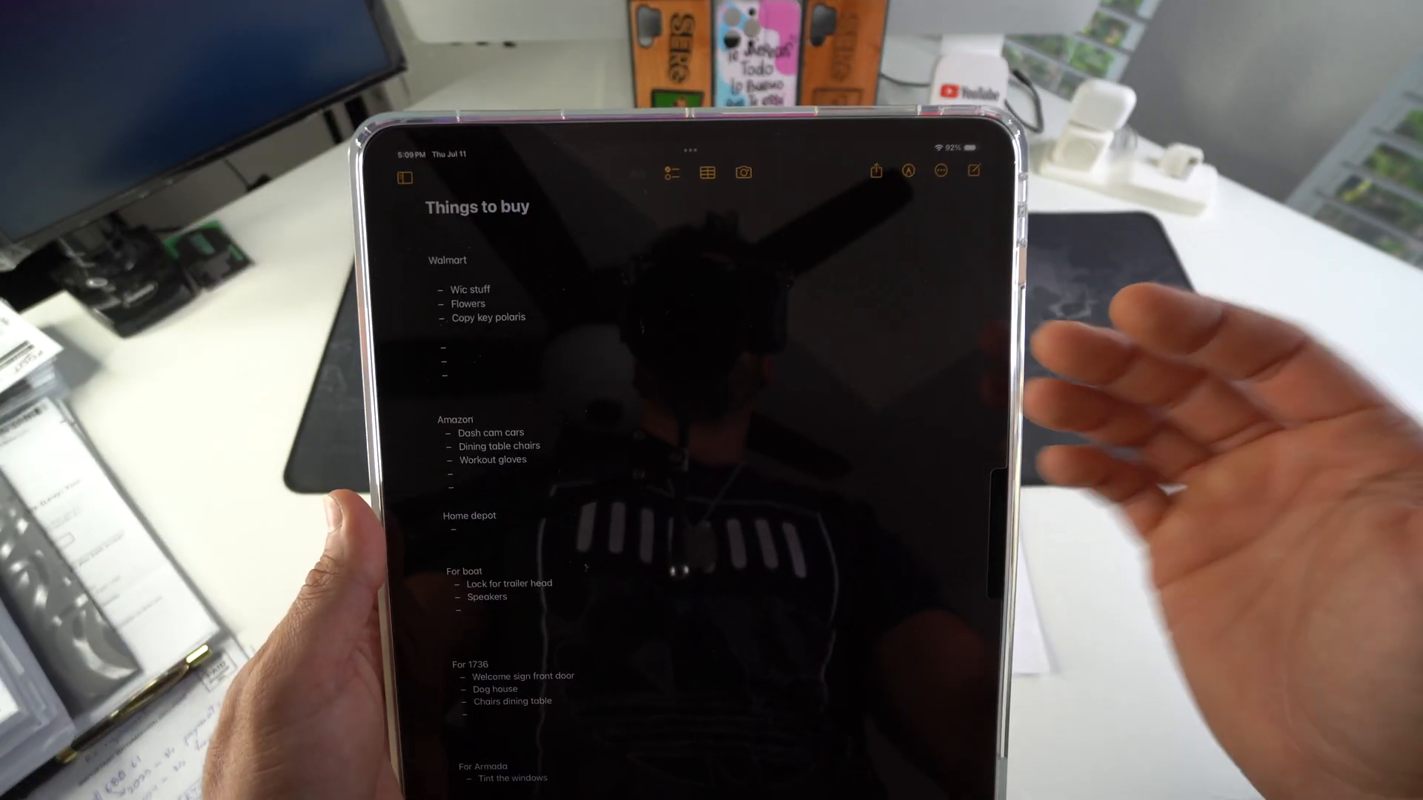
Tap into the 'Things to buy' note, then leave Notes for the Home Screen
left_click(476, 207)
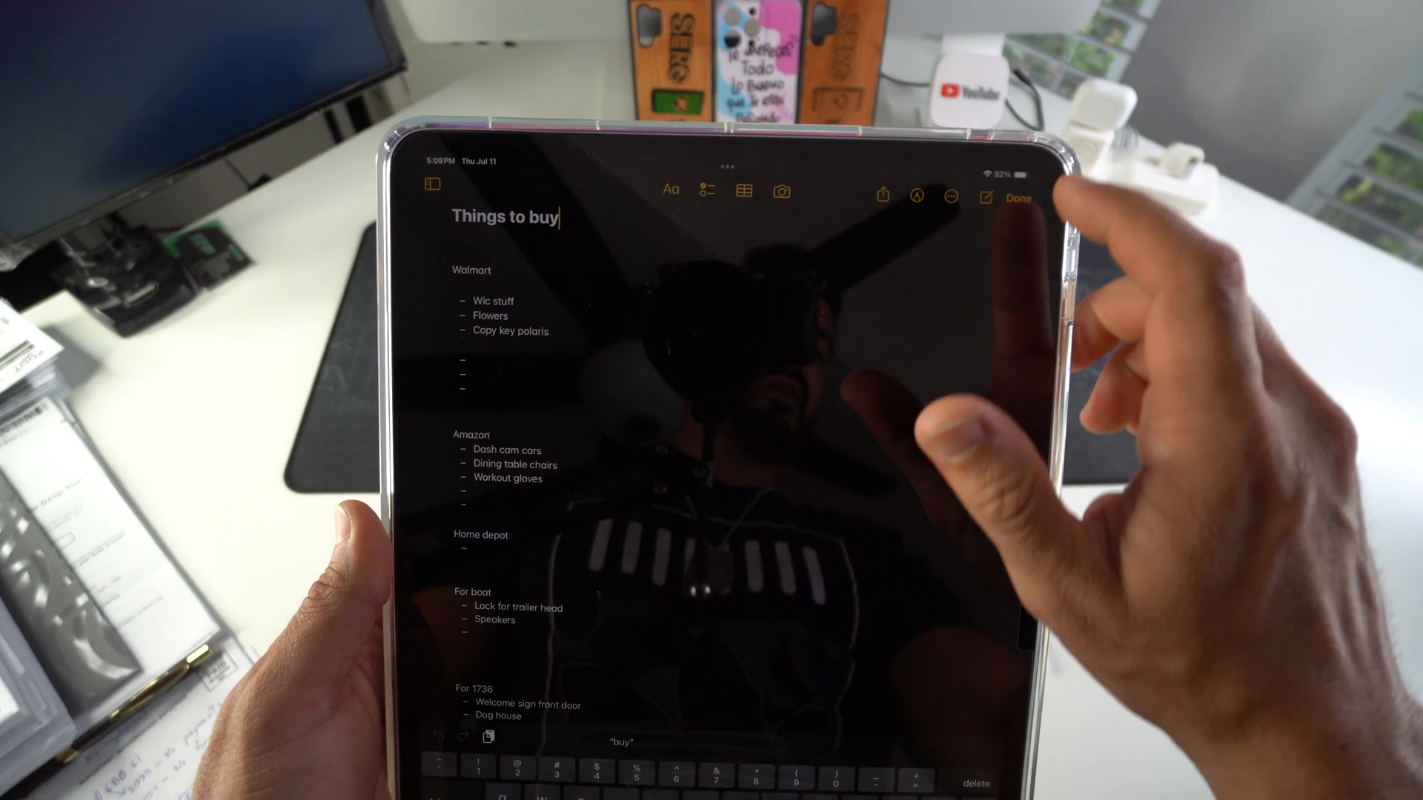
left_click(783, 190)
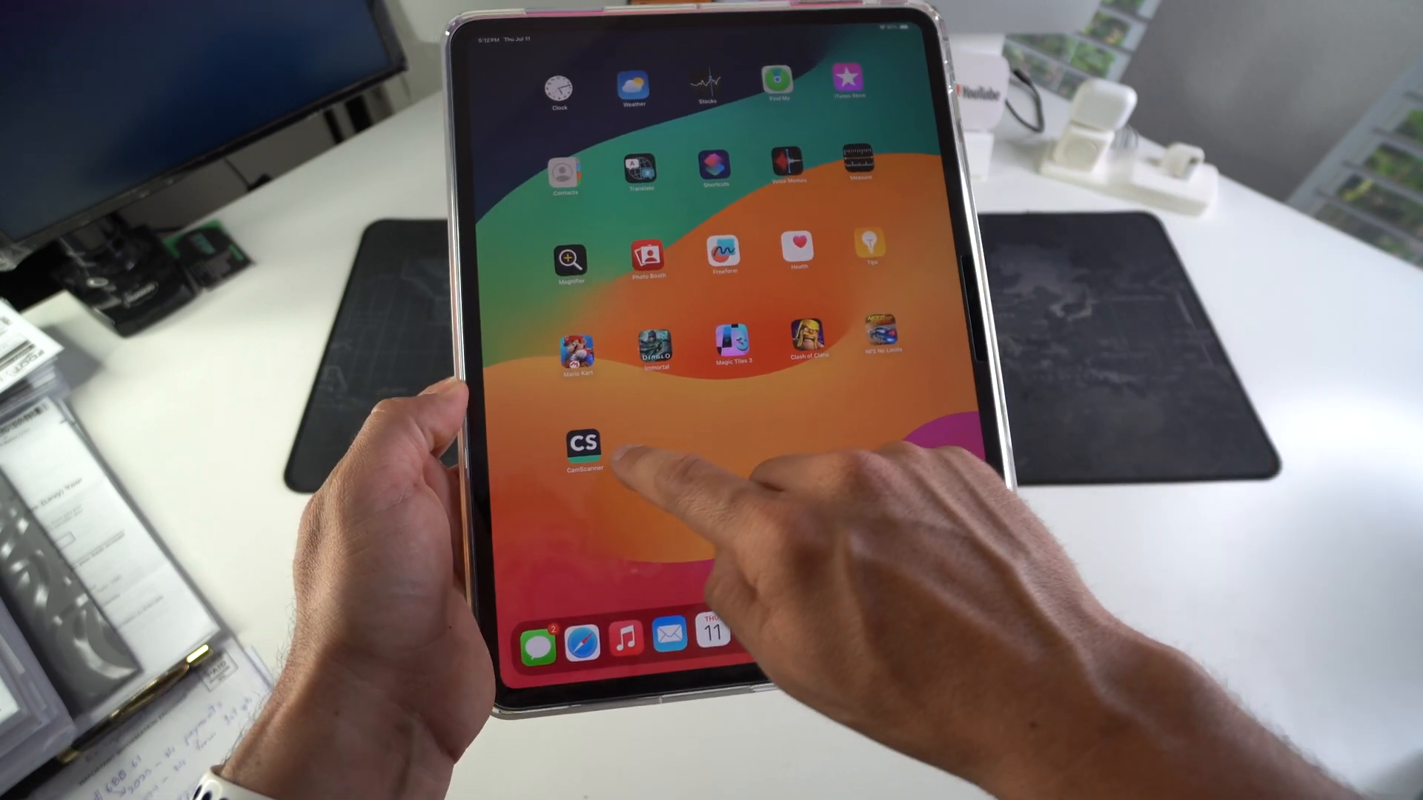
Launch CamScanner from the Home Screen into document scan mode
left_click(584, 448)
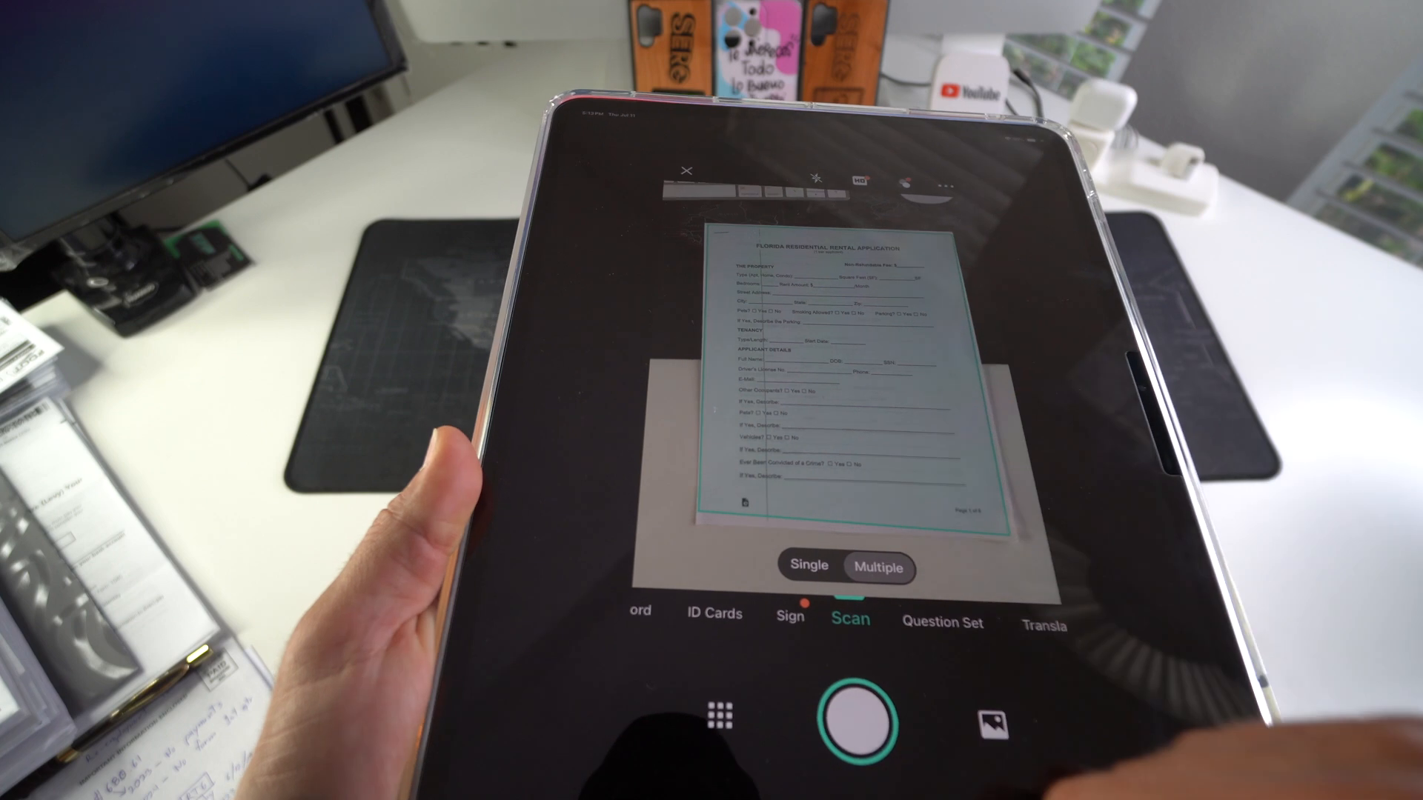
Capture the rental application form pages with the shutter button
left_click(853, 716)
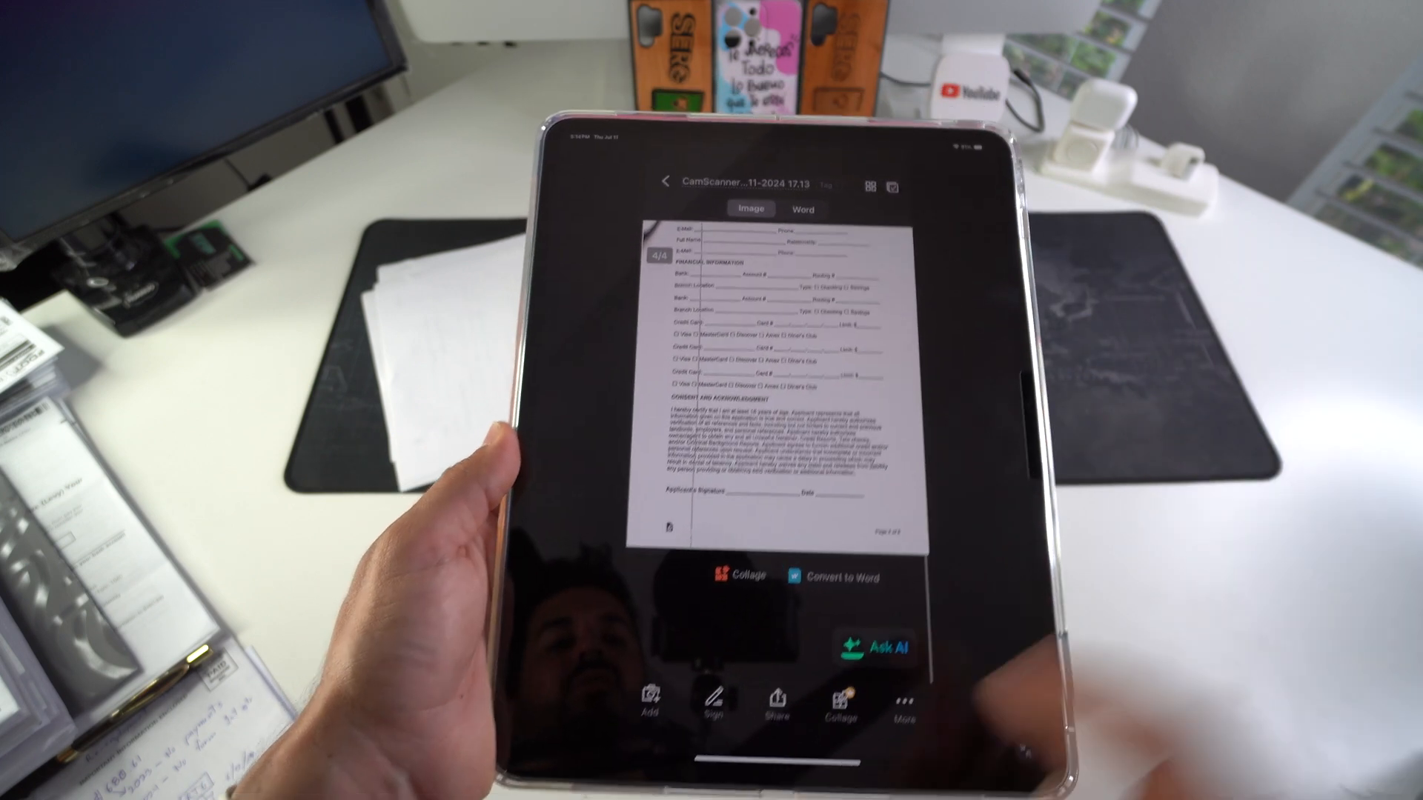
Bring up the share sheet with all four scanned pages selected
left_click(776, 697)
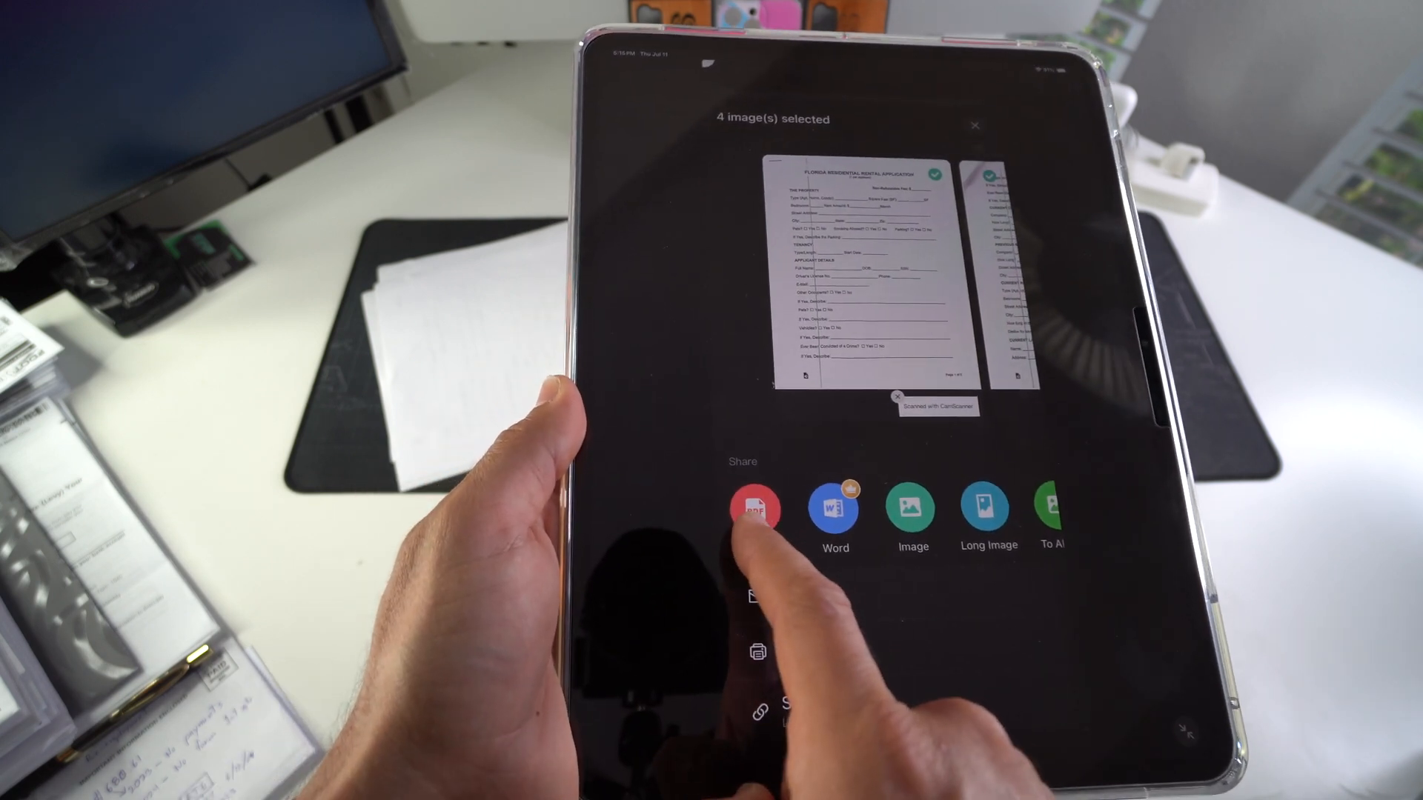
Send the four scanned pages as a PDF via Gmail and check the inbox
left_click(755, 509)
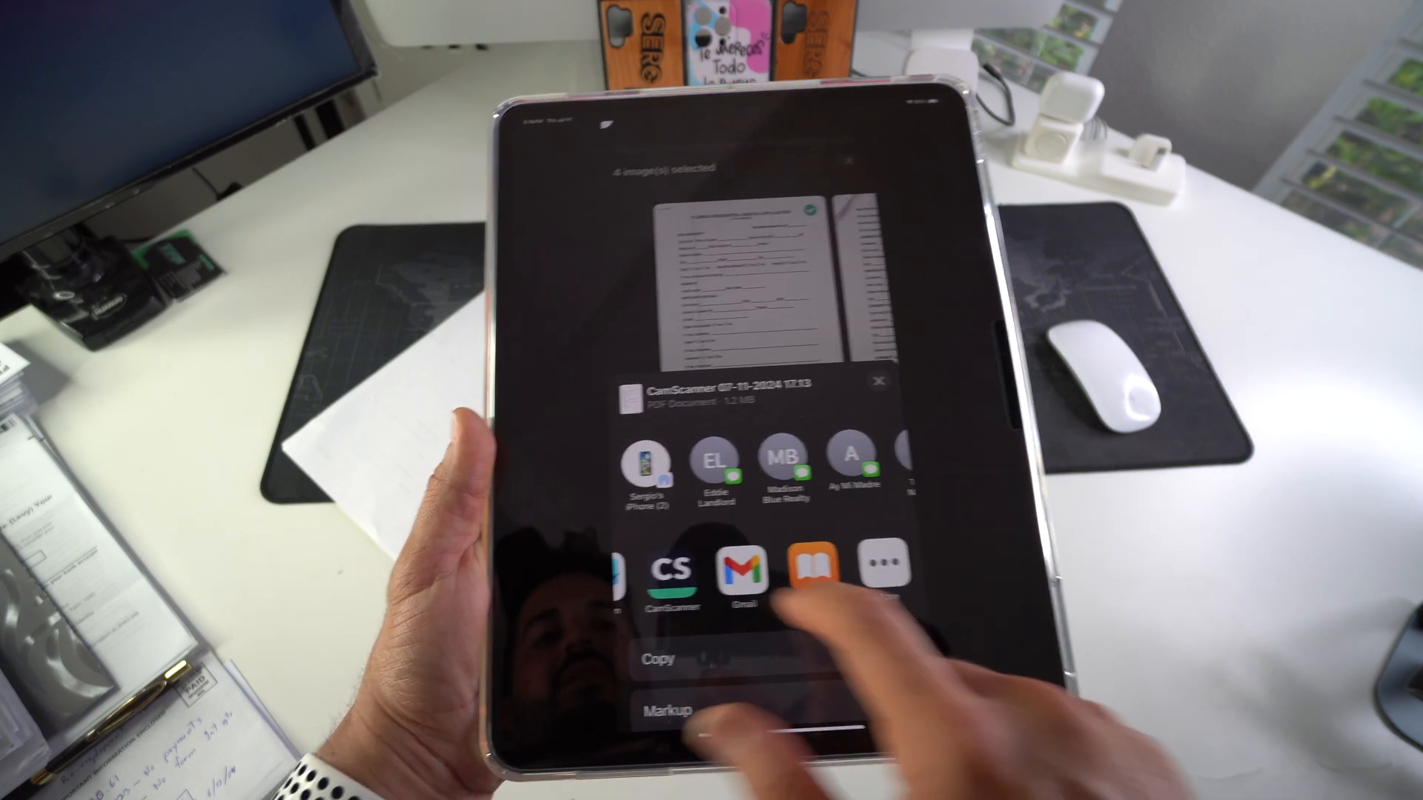
left_click(744, 570)
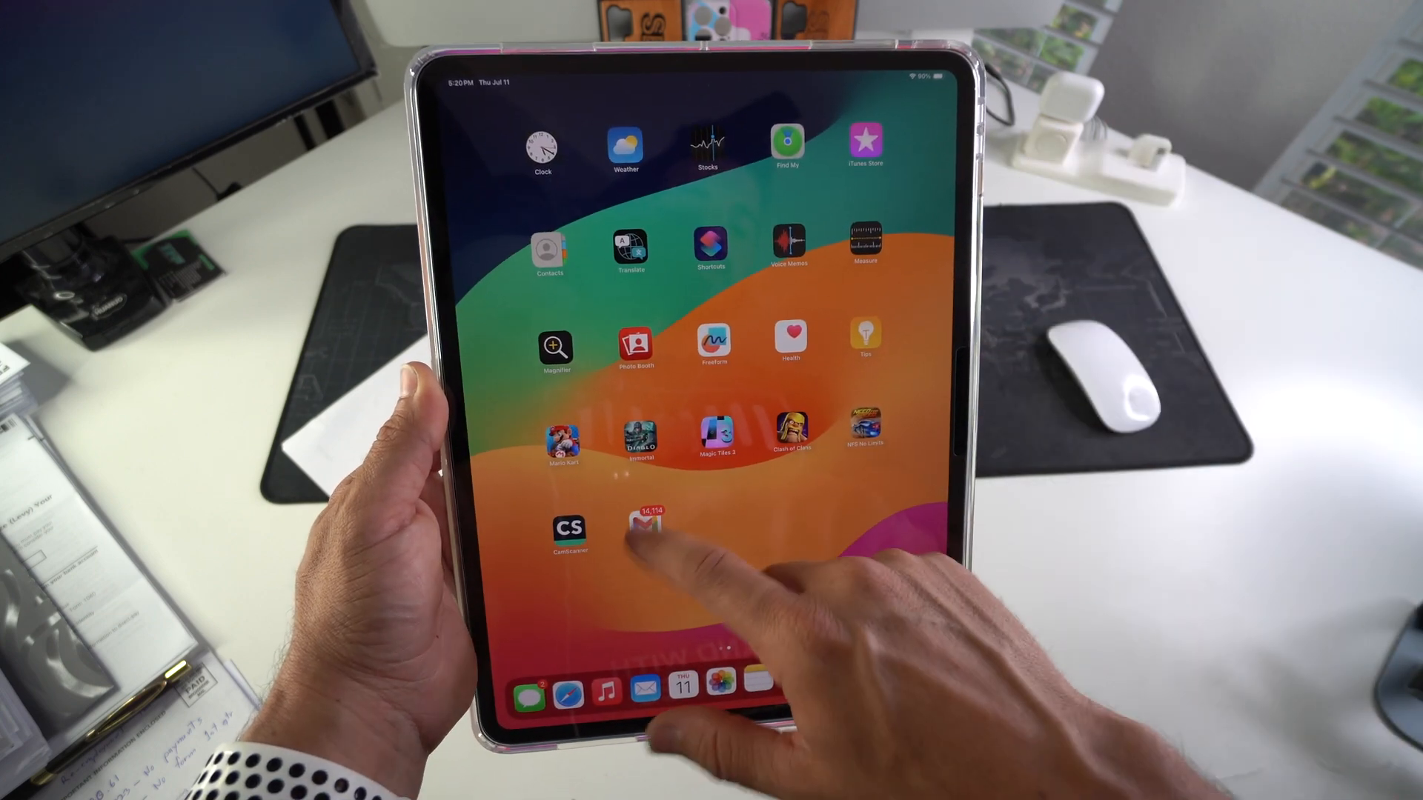
left_click(646, 525)
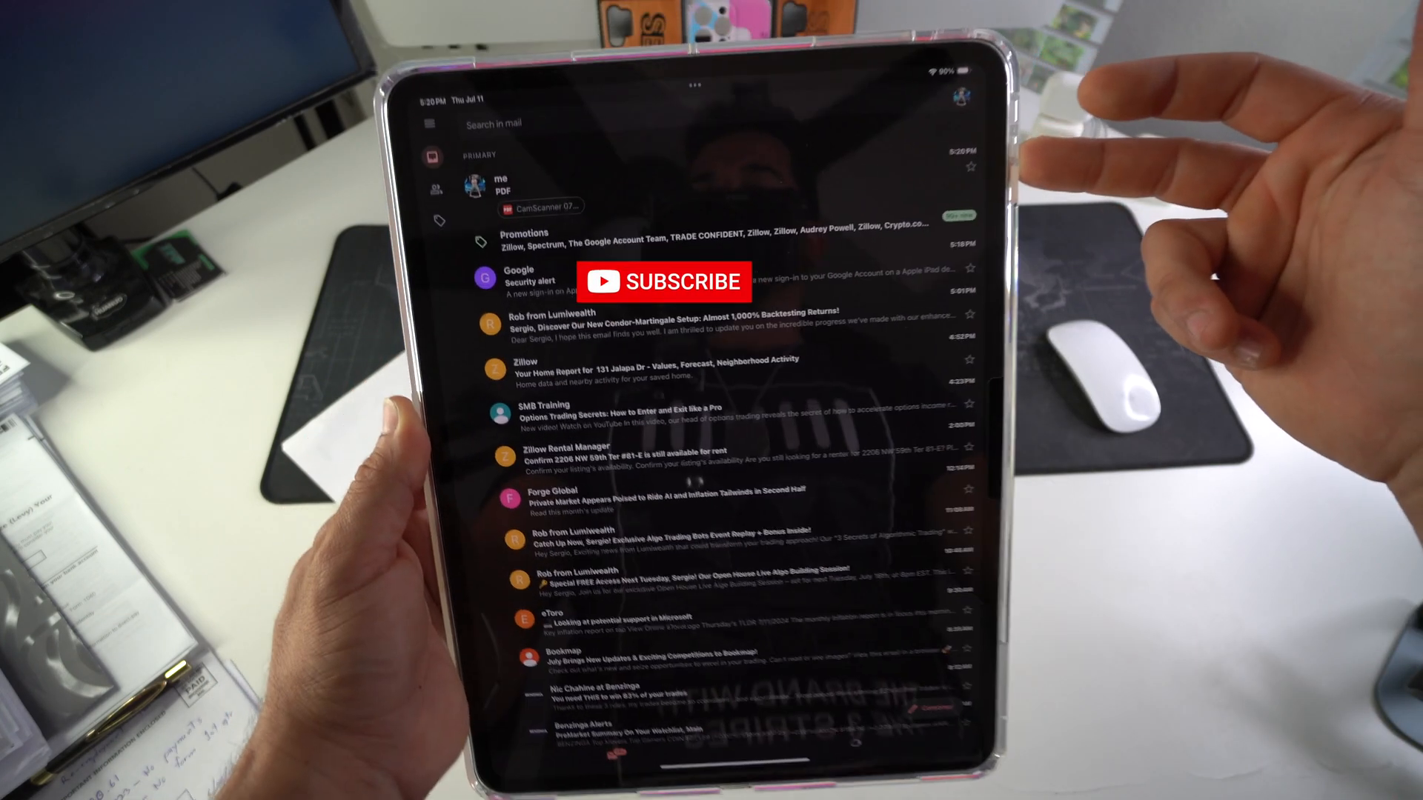